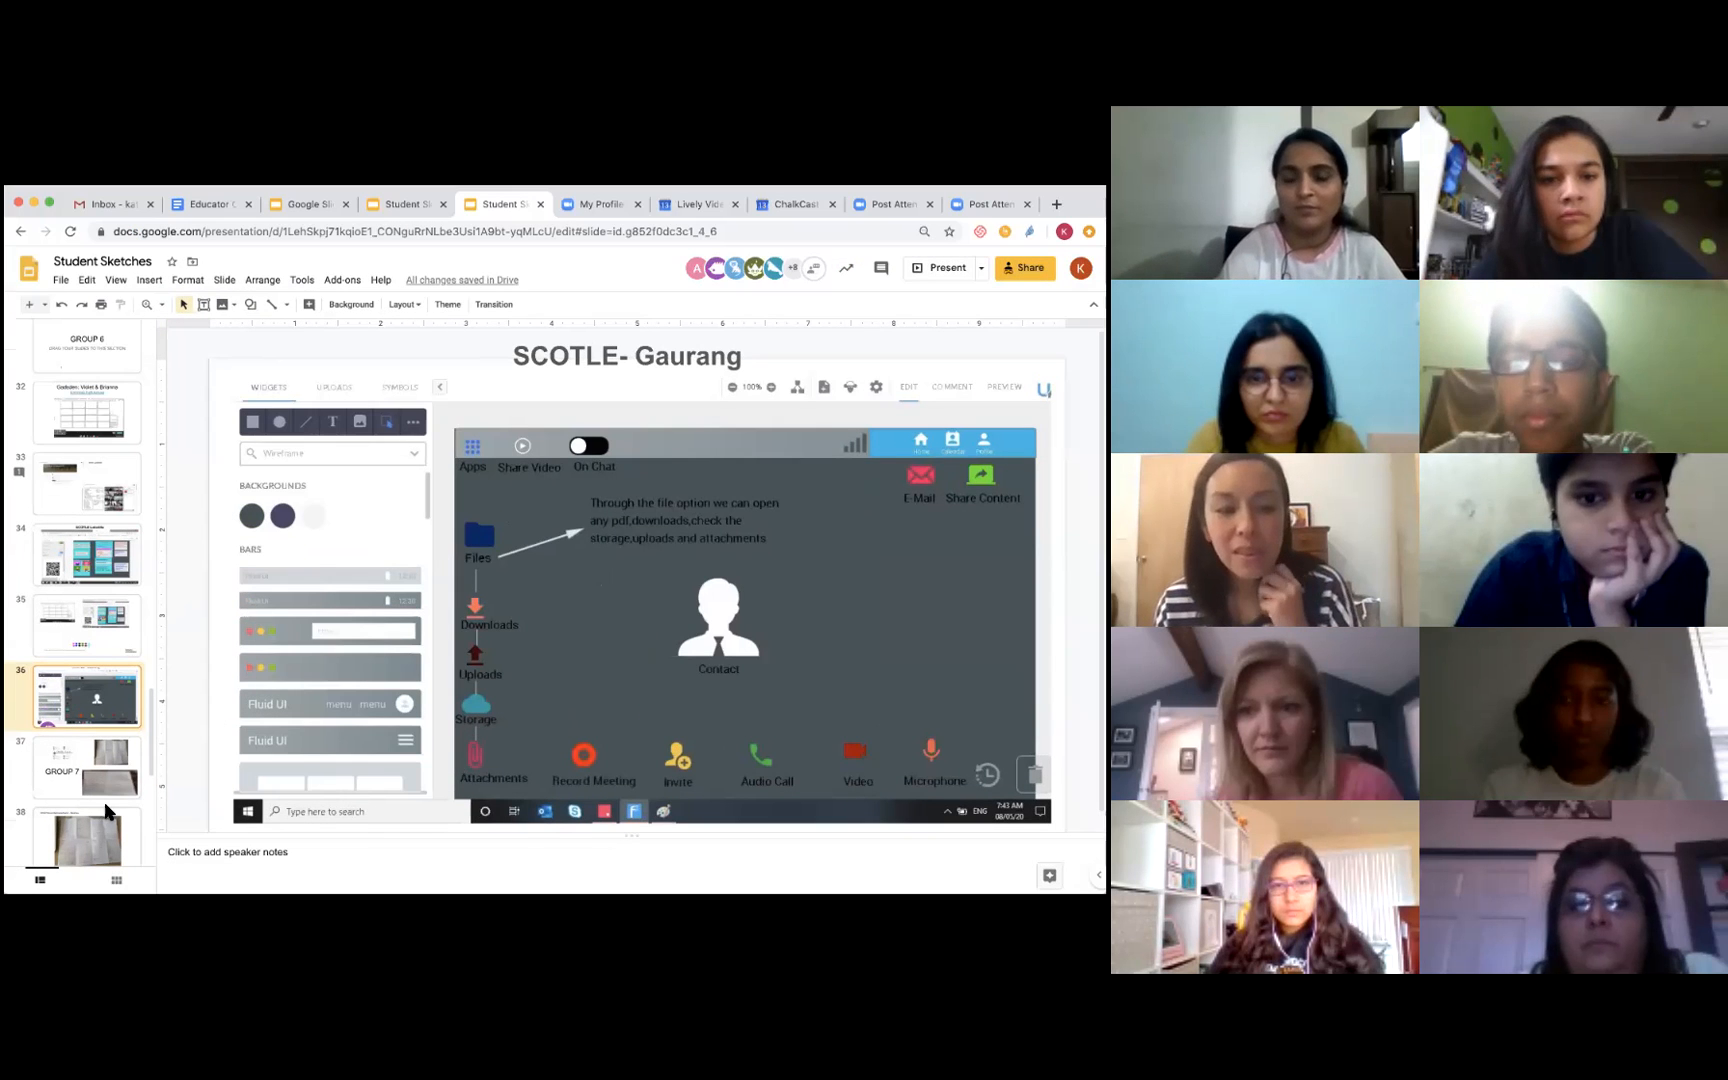
Advance the deck from the SCOTLE sketch slide to slide 37, Group 7's Chalk Cast sketches.
click(88, 766)
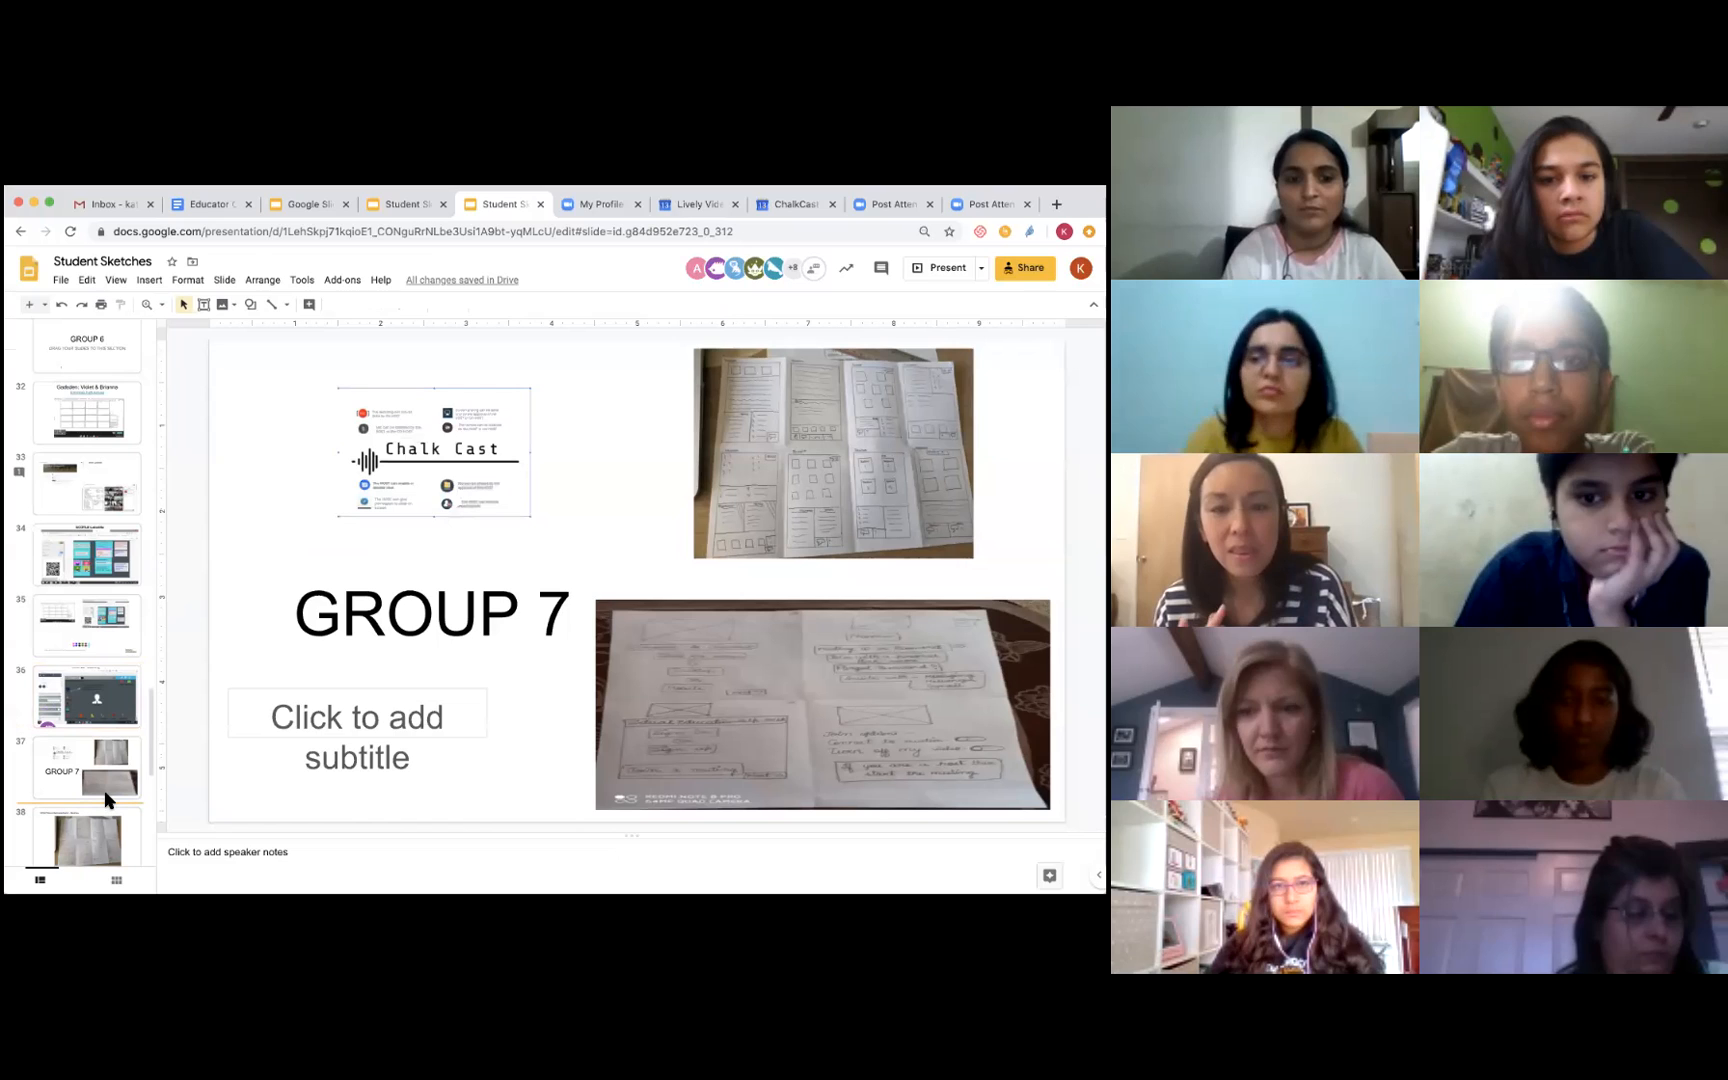